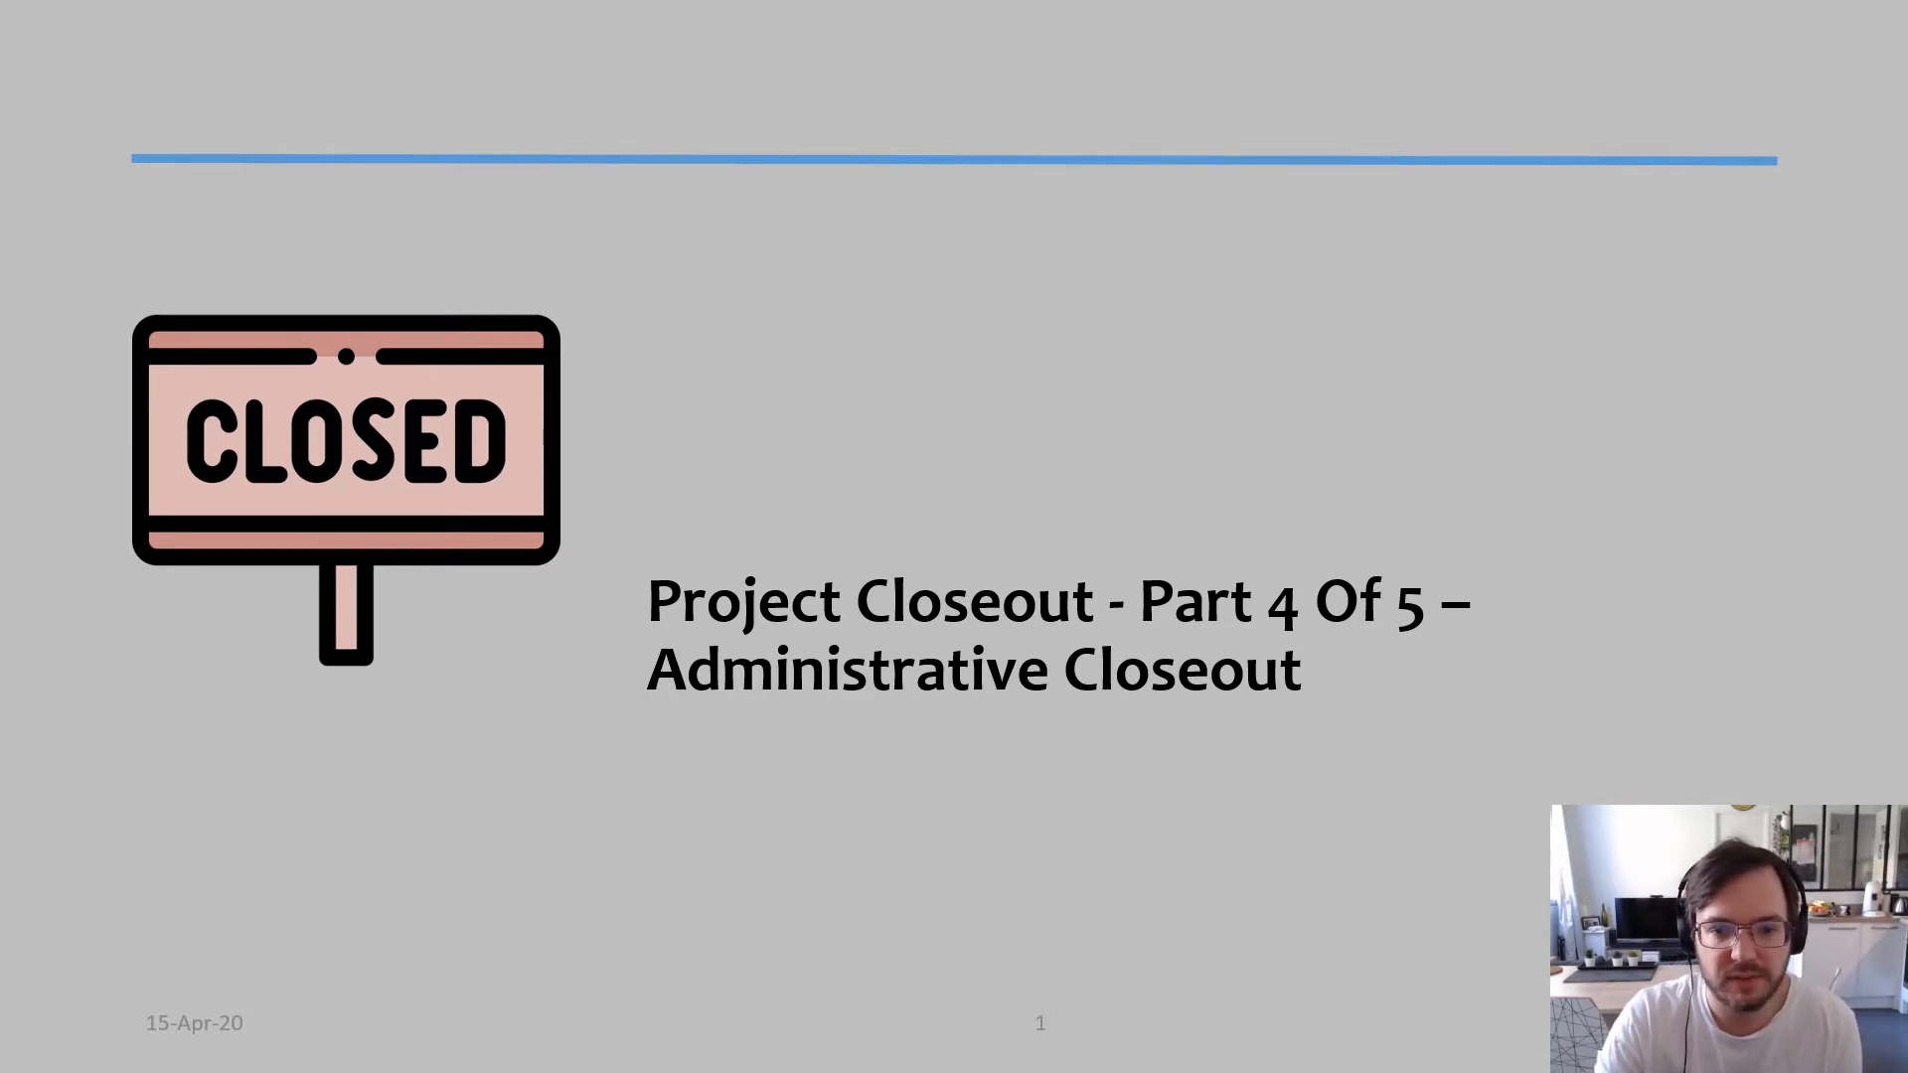
- Advance the slideshow from the Administrative Closeout title to the Project Closeout slide
key(Right)
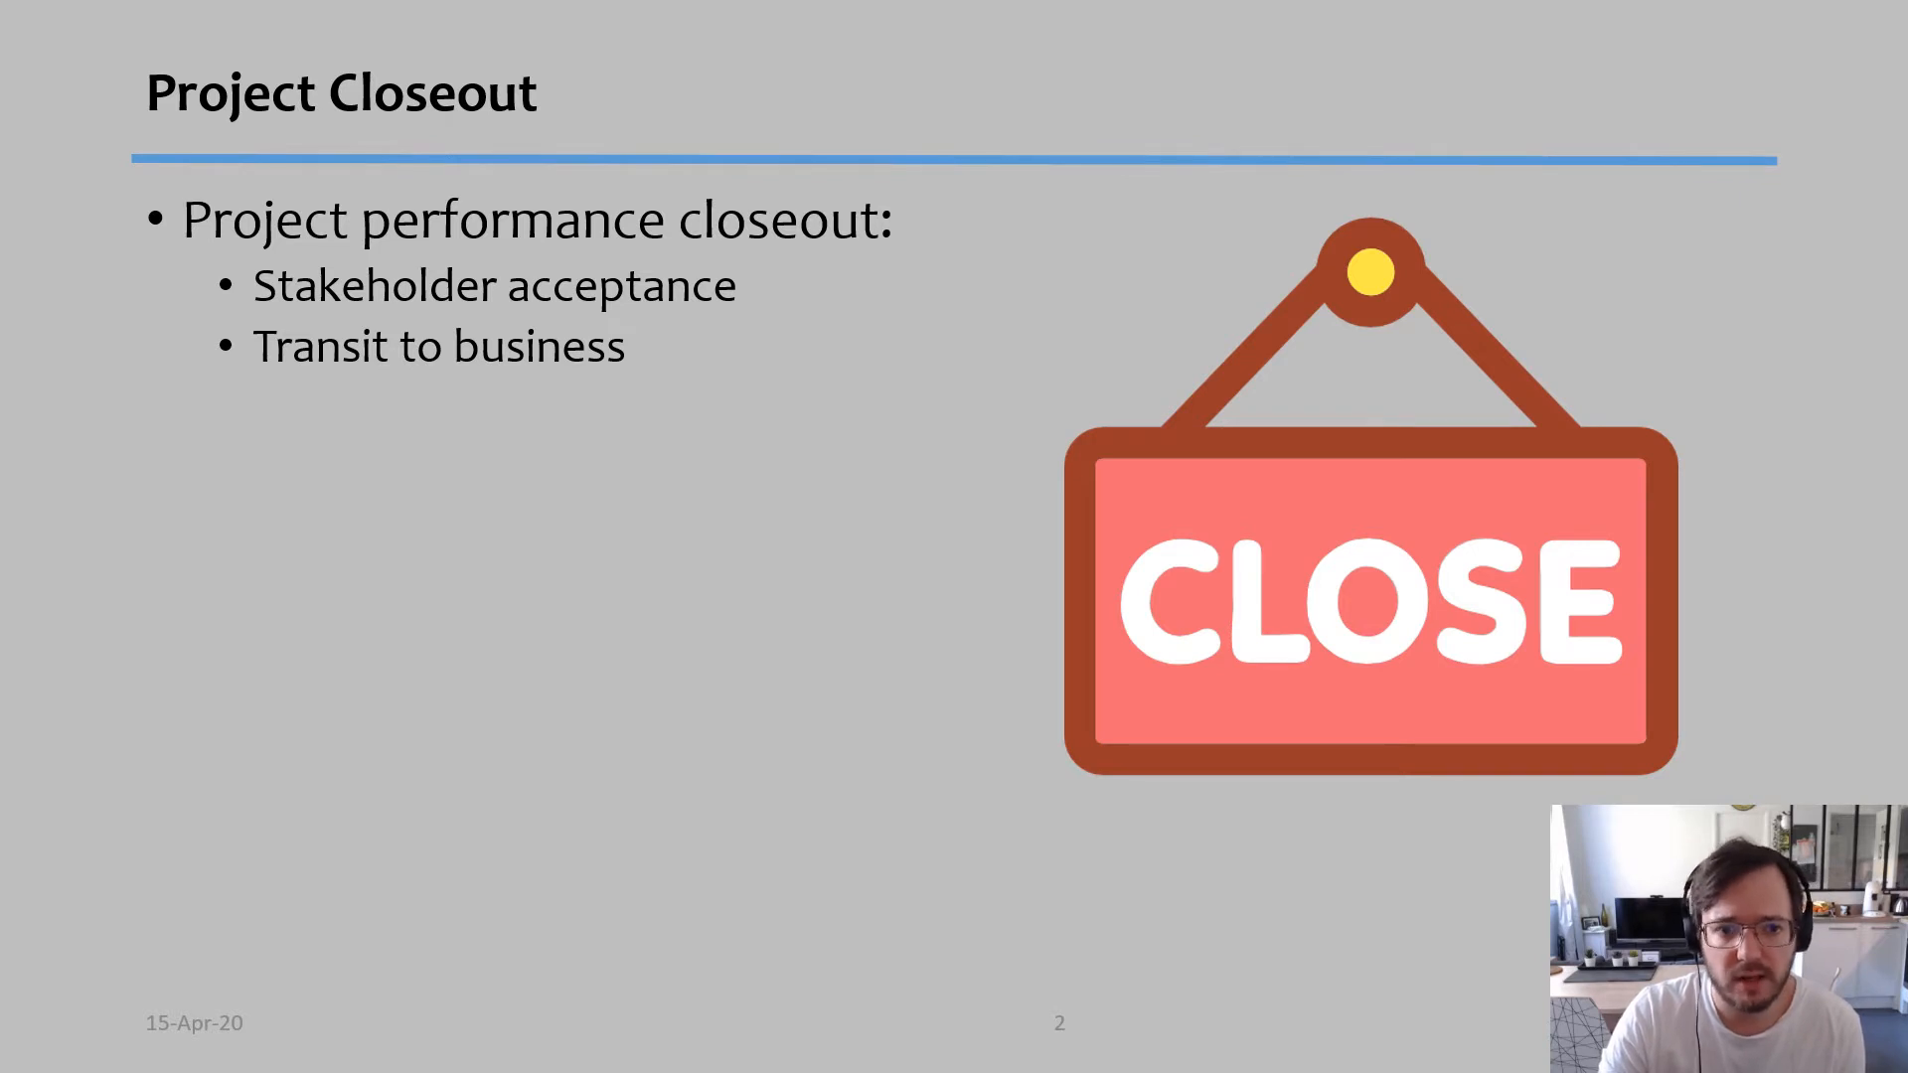
- Reveal the lessons learned and administrative closeout points, then advance to Release Of Resources
key(right)
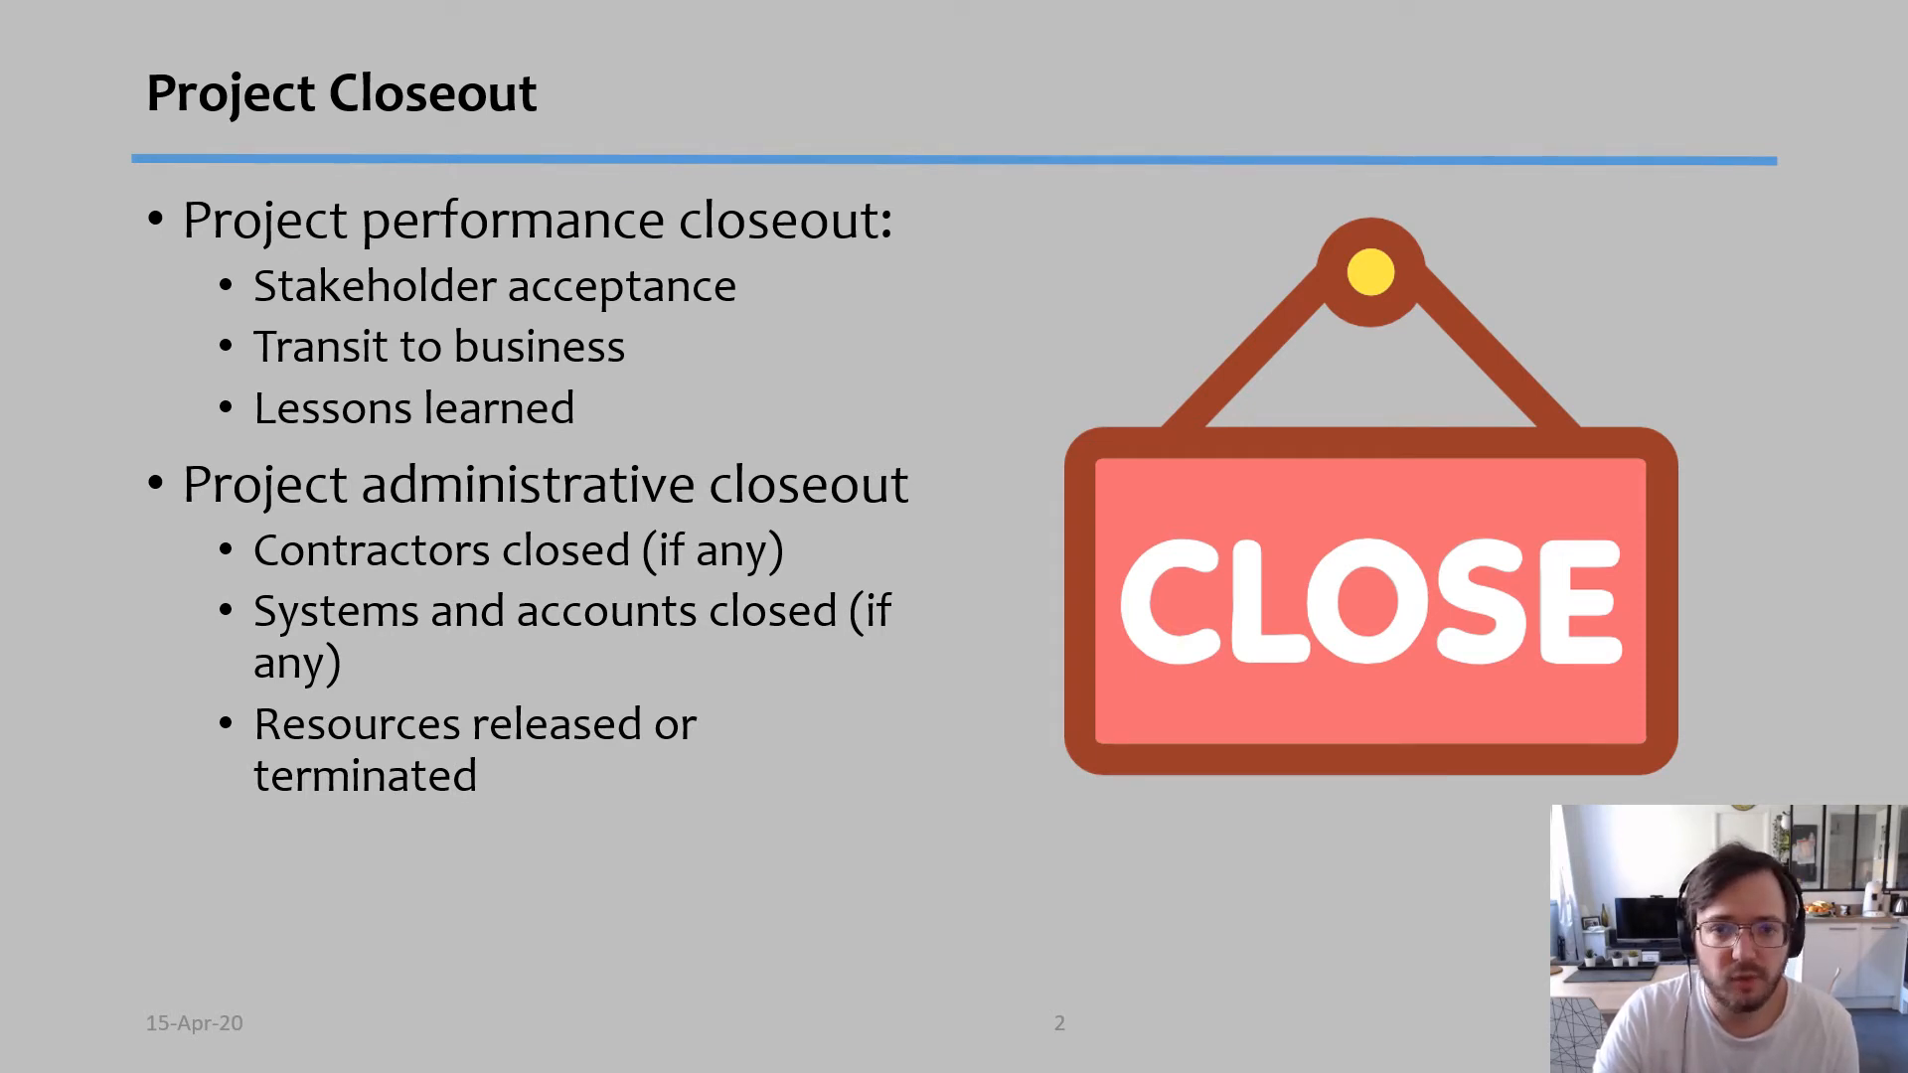
key(Right)
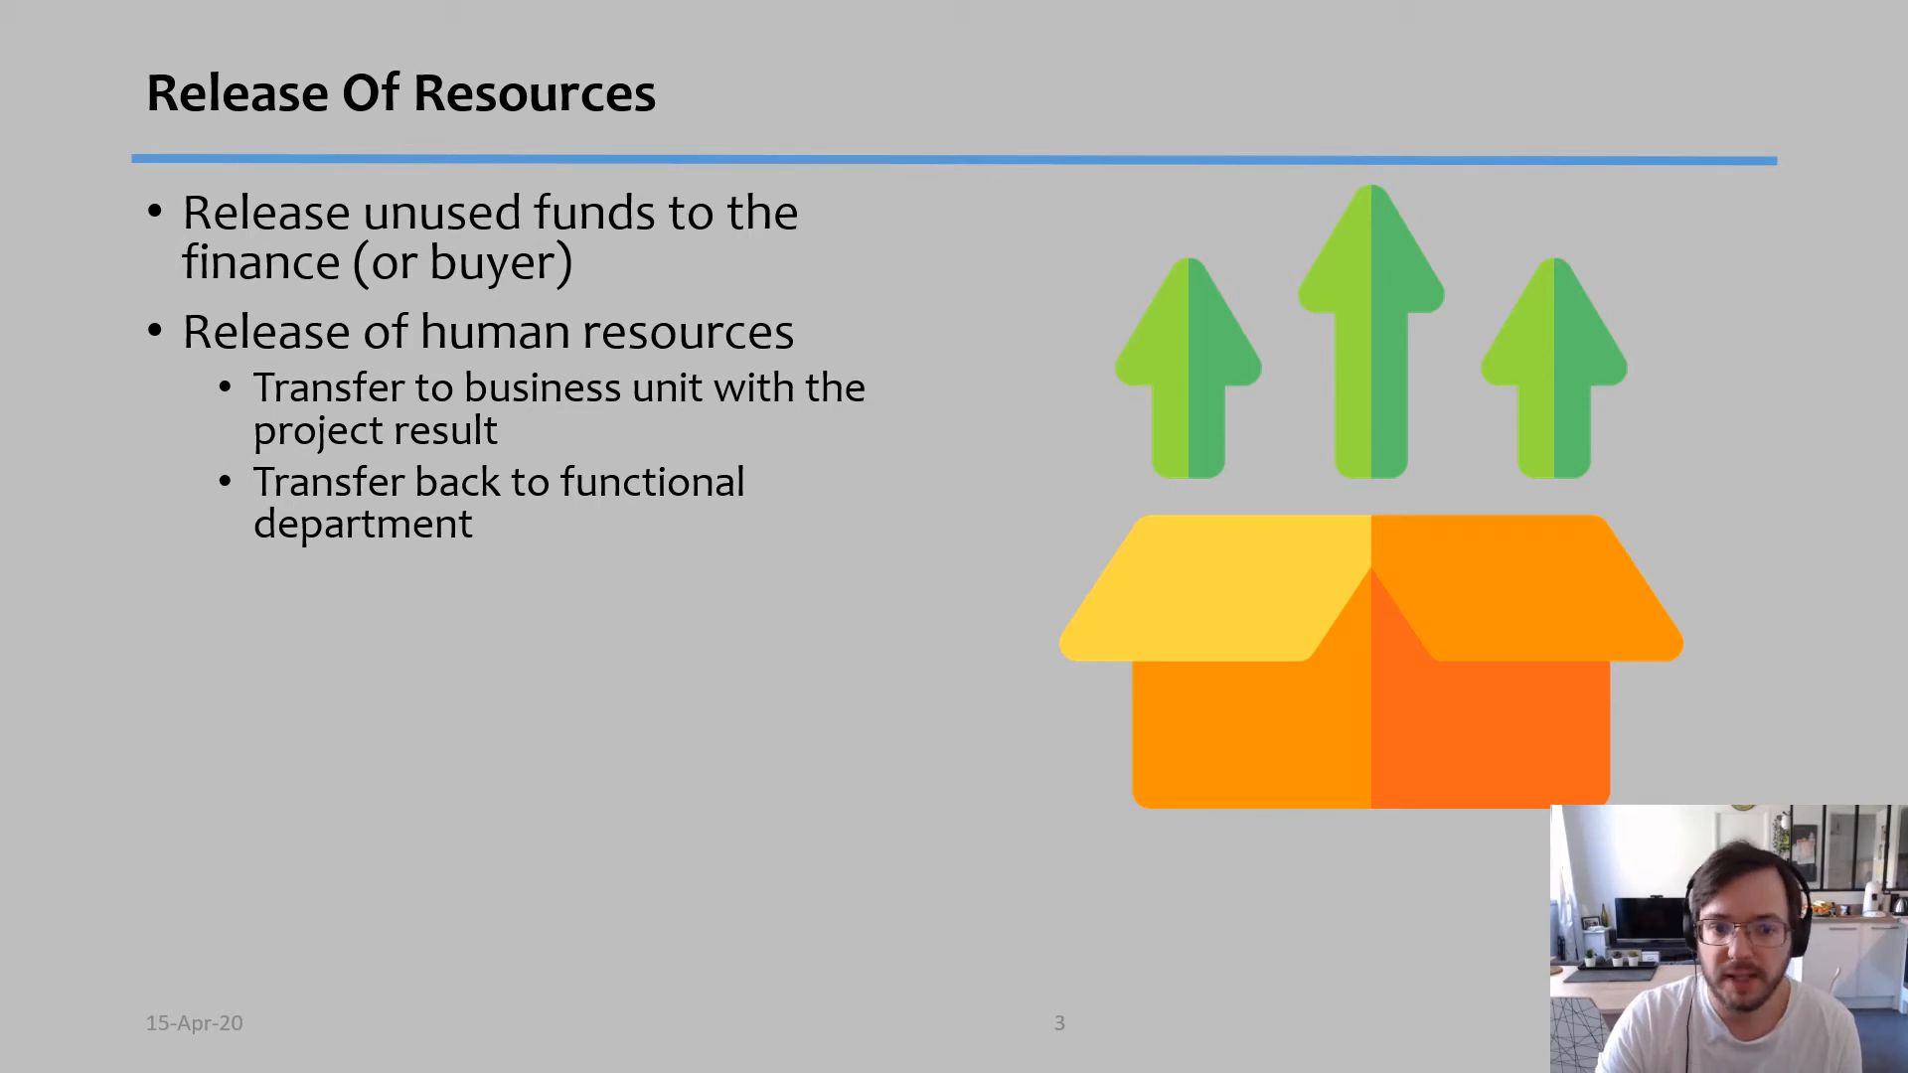
- Reveal the Terminate and Transfer to another project human resource options
key(right)
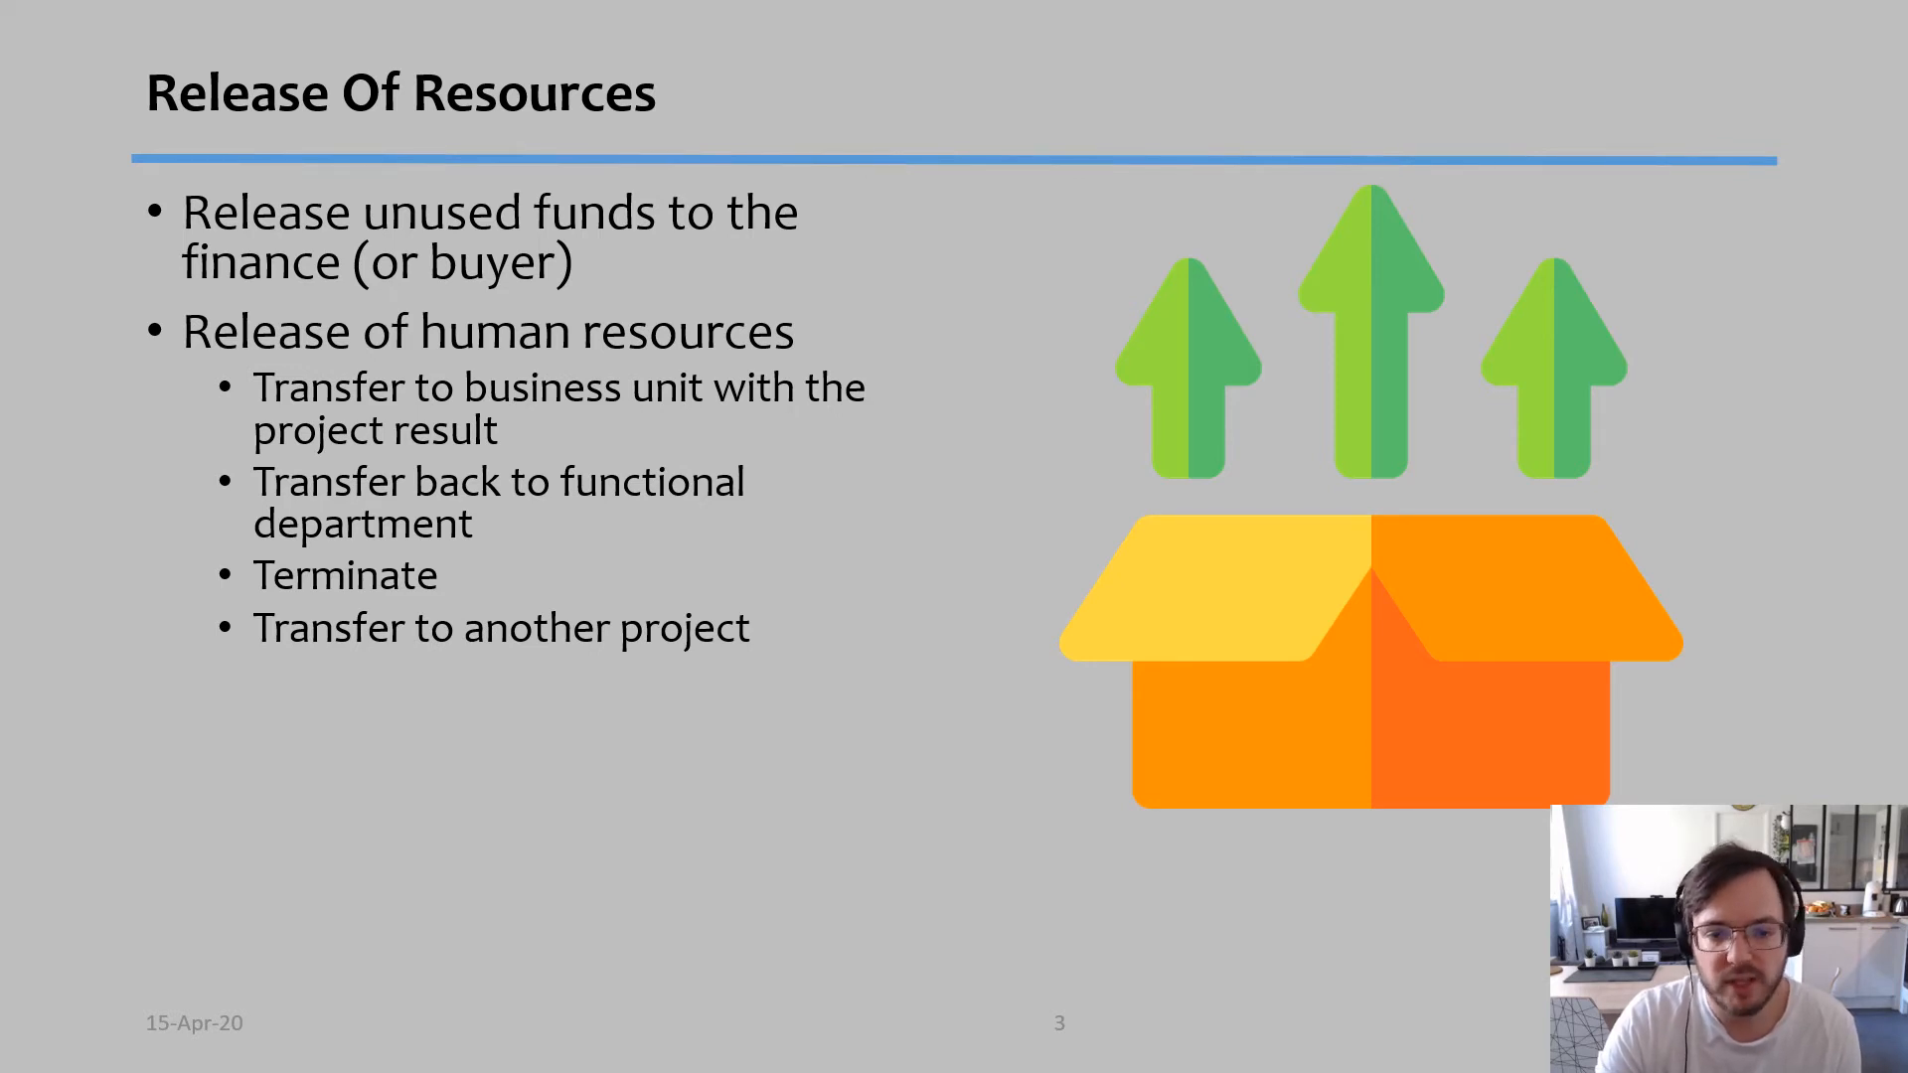